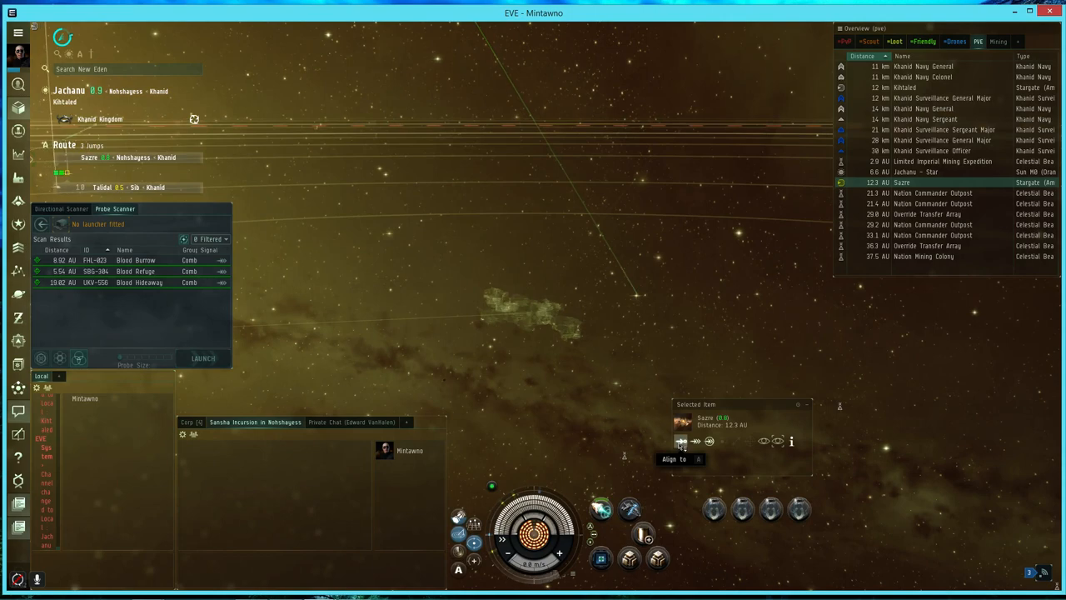
# - Align the ship toward the selected Sazre stargate, 12.3 AU away, the route's first jump
pyautogui.click(675, 459)
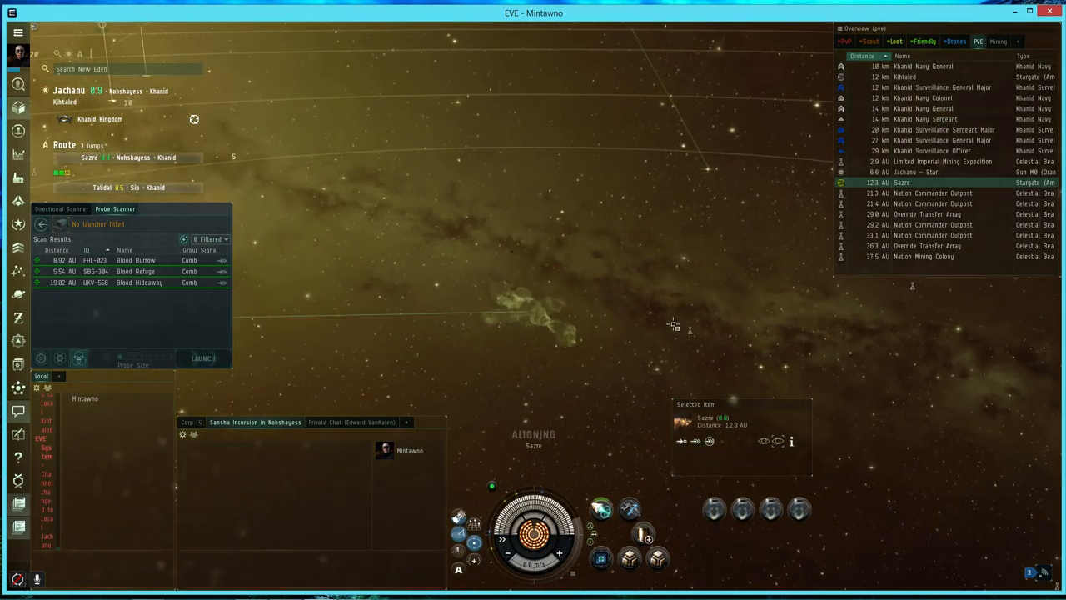